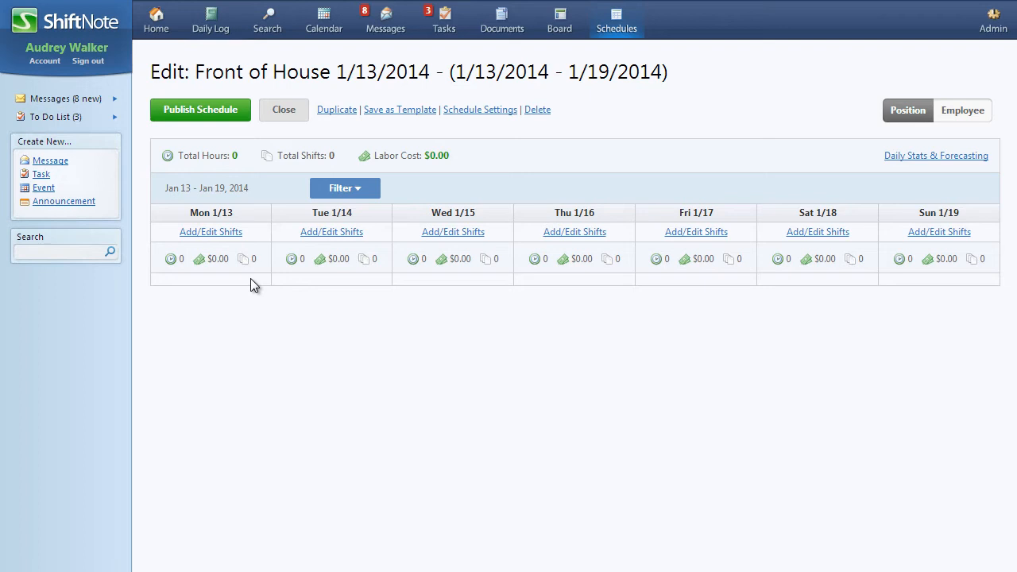
mouse_move(223, 236)
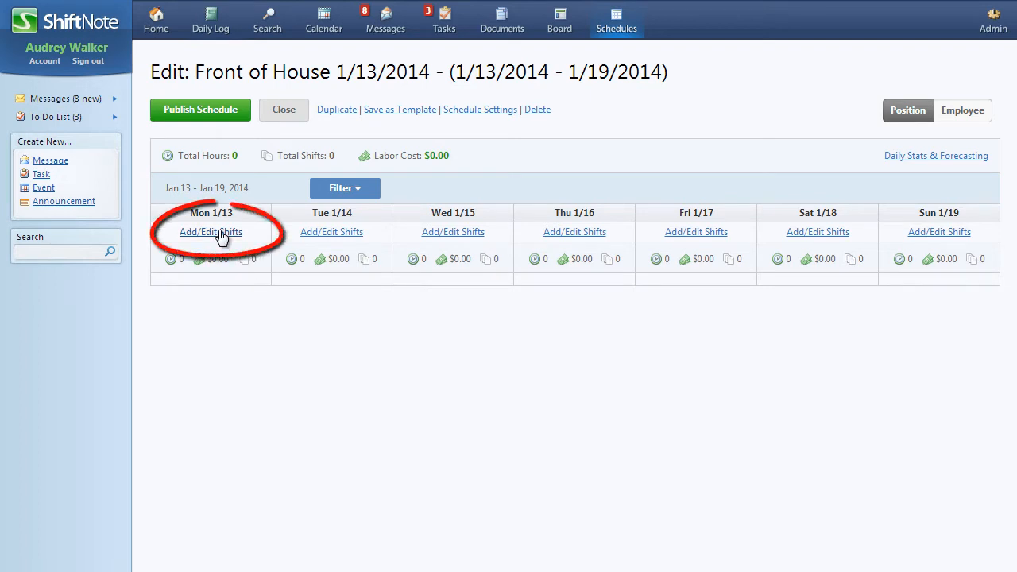
Go to the Add/Edit Shifts page for Monday 1/13 of the Front of House schedule.
click(211, 231)
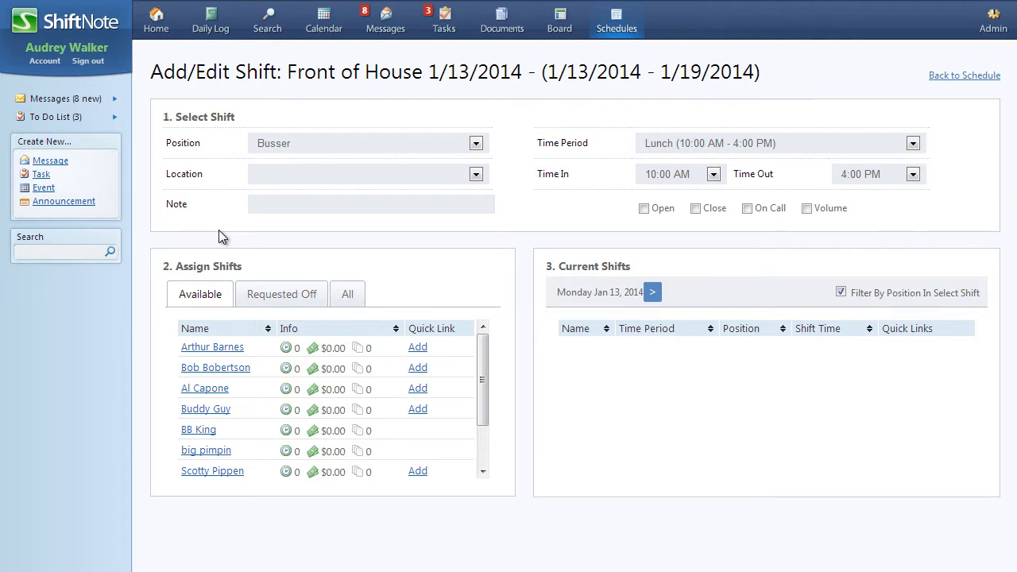
Make Monday's shift a Host position, choose its time period, and return to the weekly schedule.
click(476, 143)
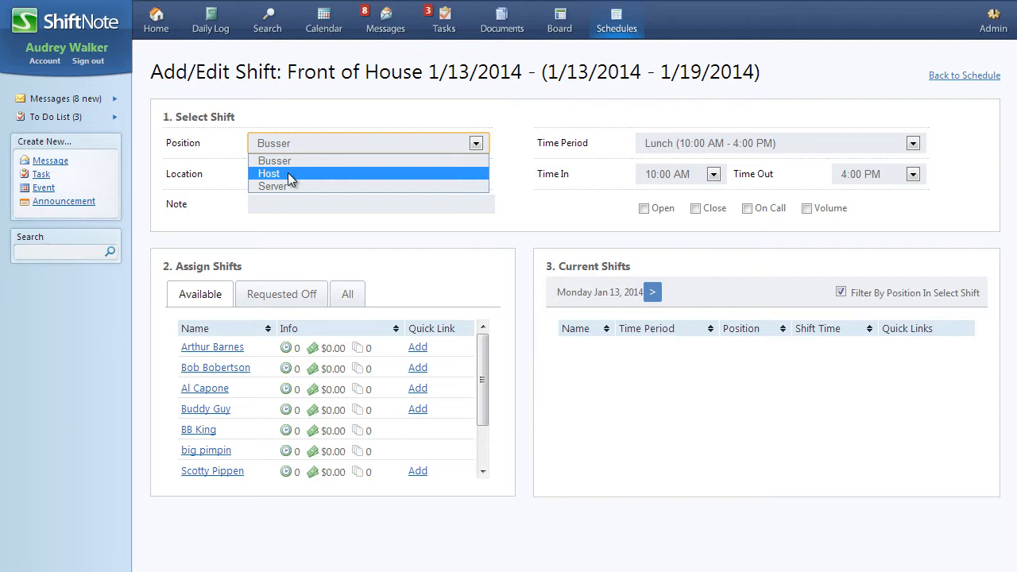
click(269, 173)
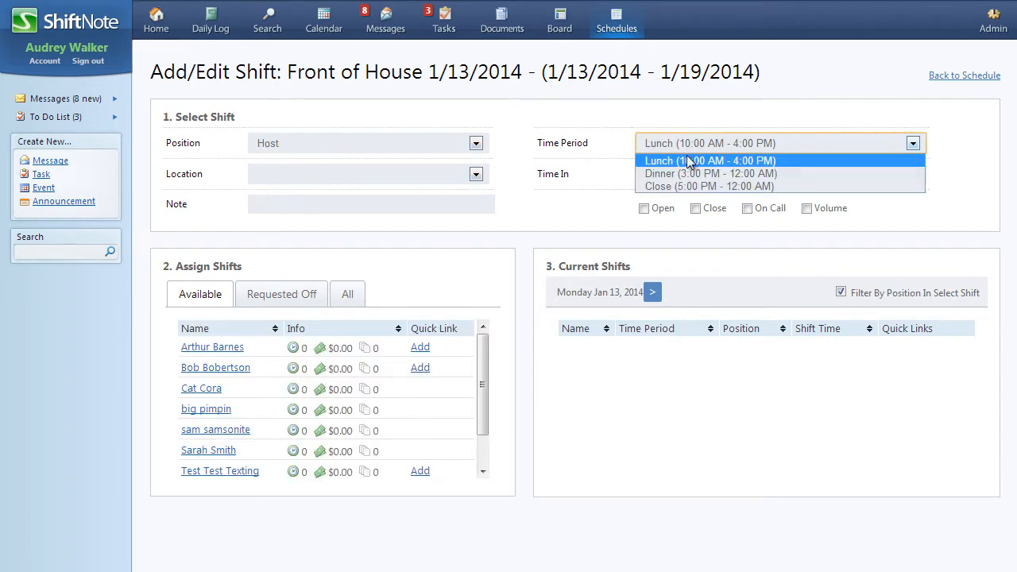
click(709, 173)
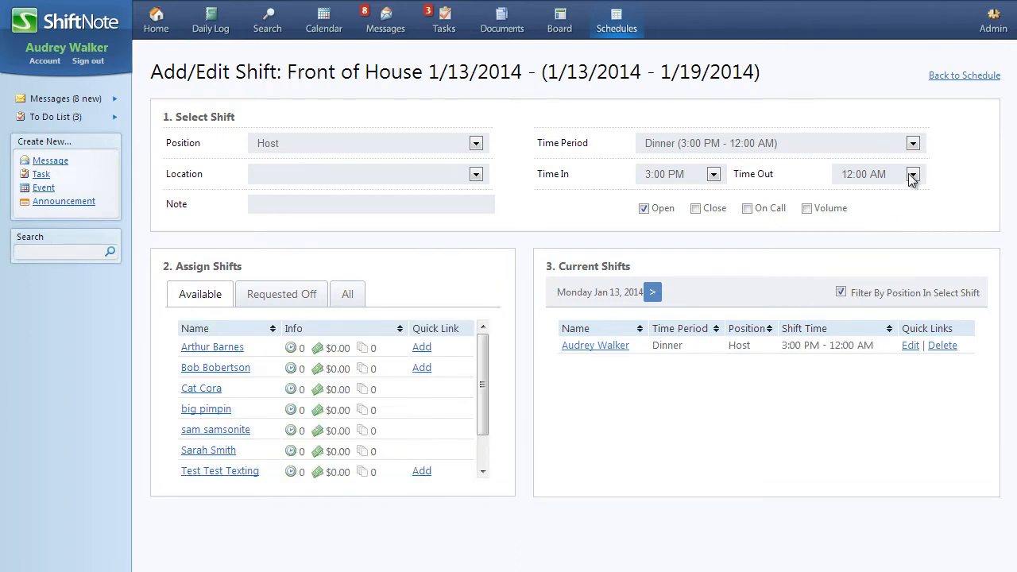
click(965, 75)
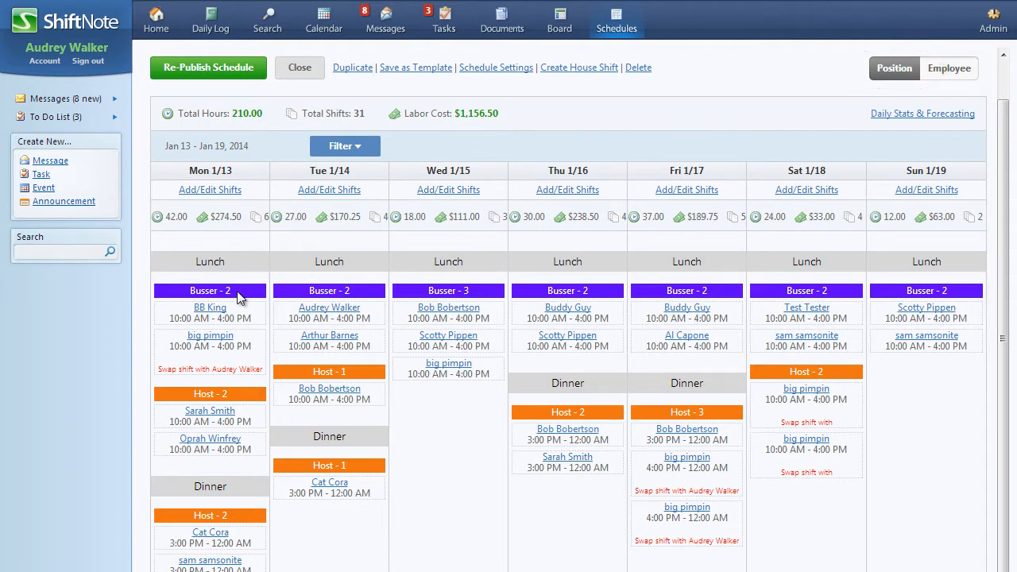
mouse_move(407, 290)
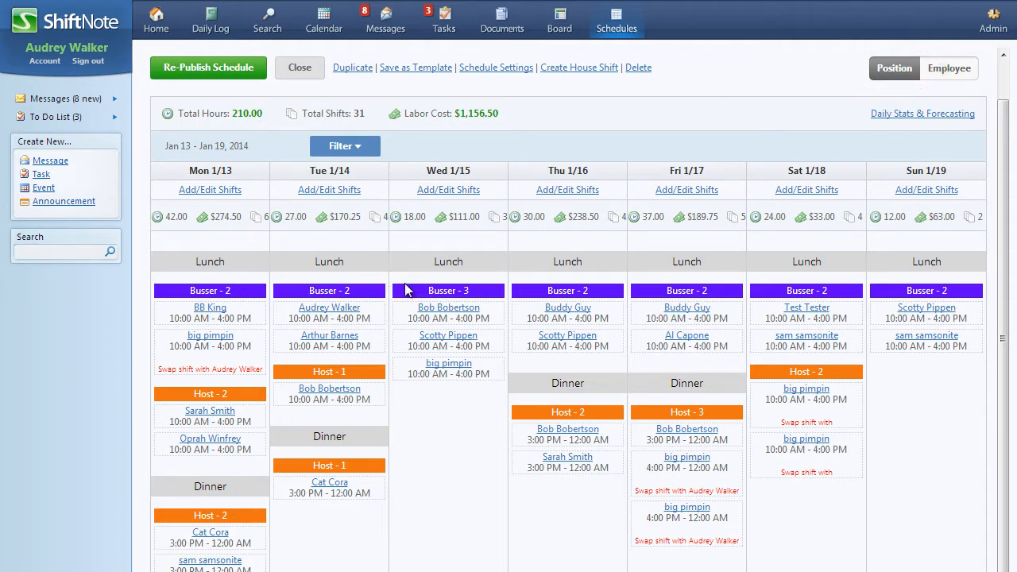
mouse_move(425, 308)
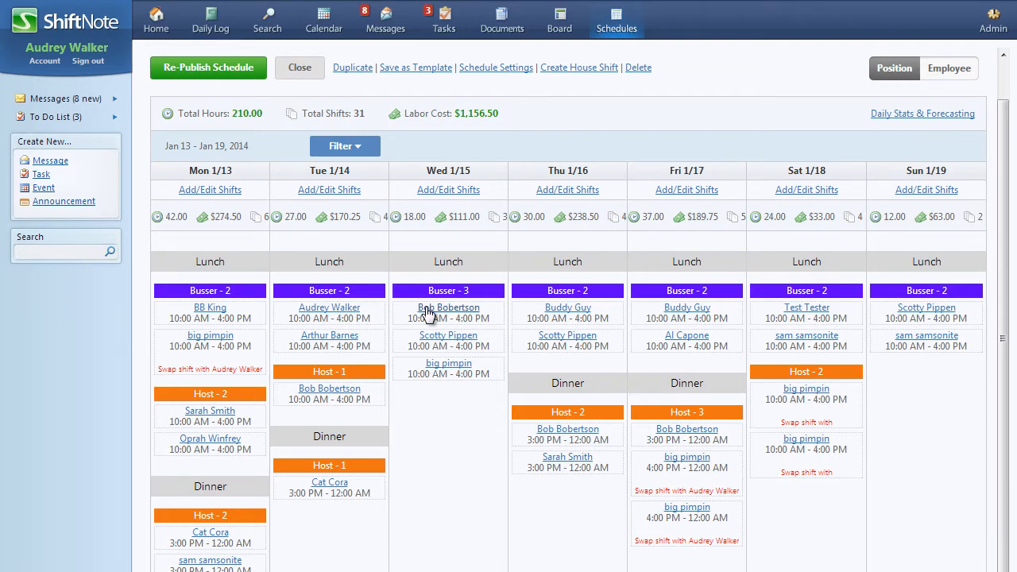
Reassign Wednesday 1/15's Busser lunch shift to BB King in Shift Overview and close it.
click(449, 308)
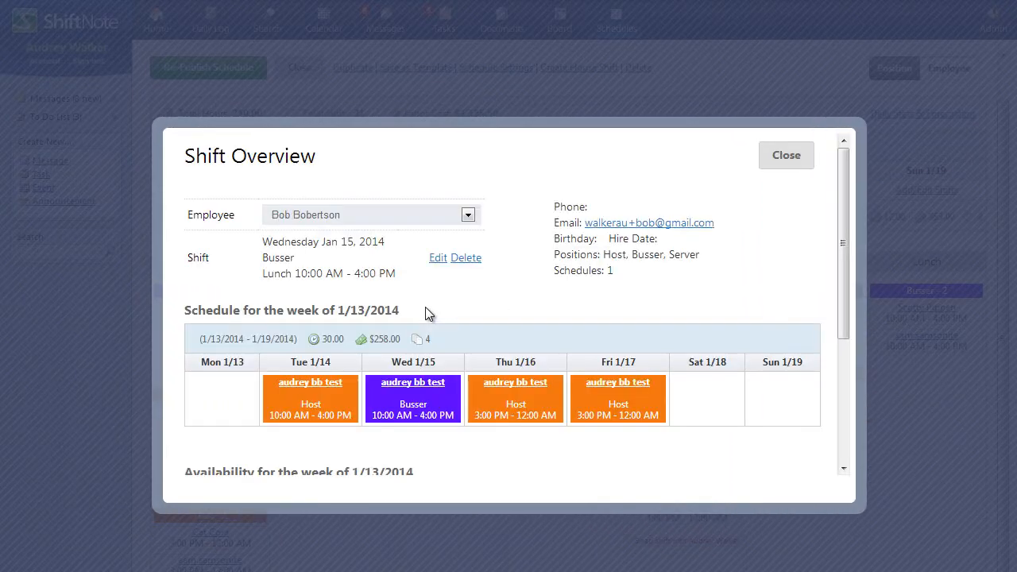
click(468, 215)
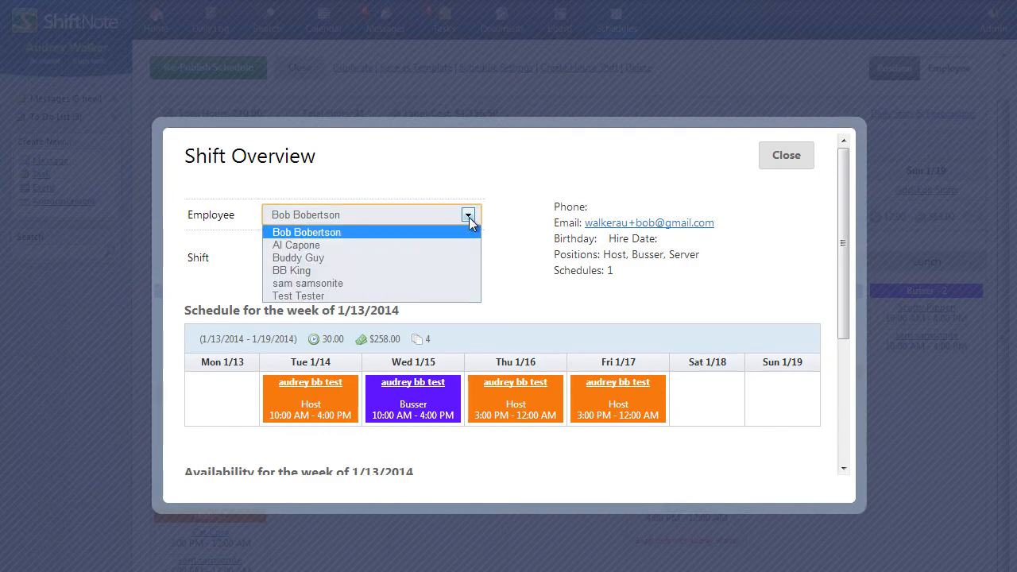
click(291, 270)
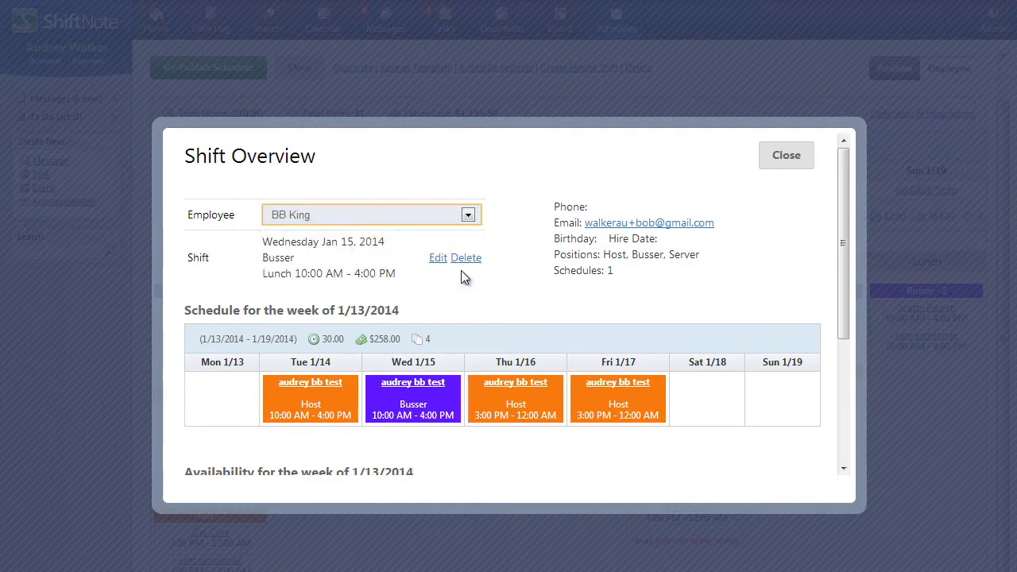
click(438, 258)
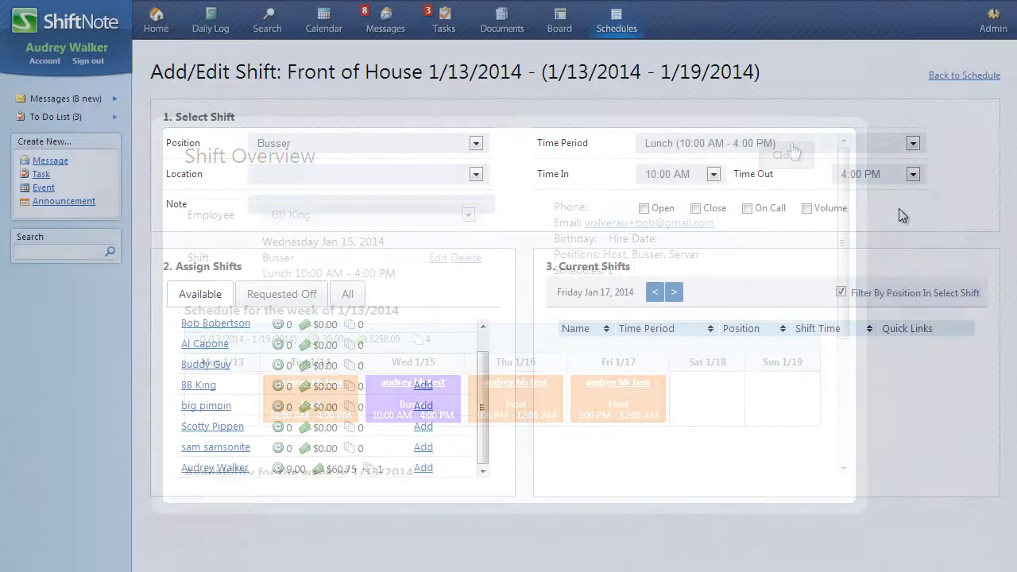
Add Busser Lunch and Close shifts on Friday 1/17, each assigned to an employee, then return to the schedule.
click(786, 154)
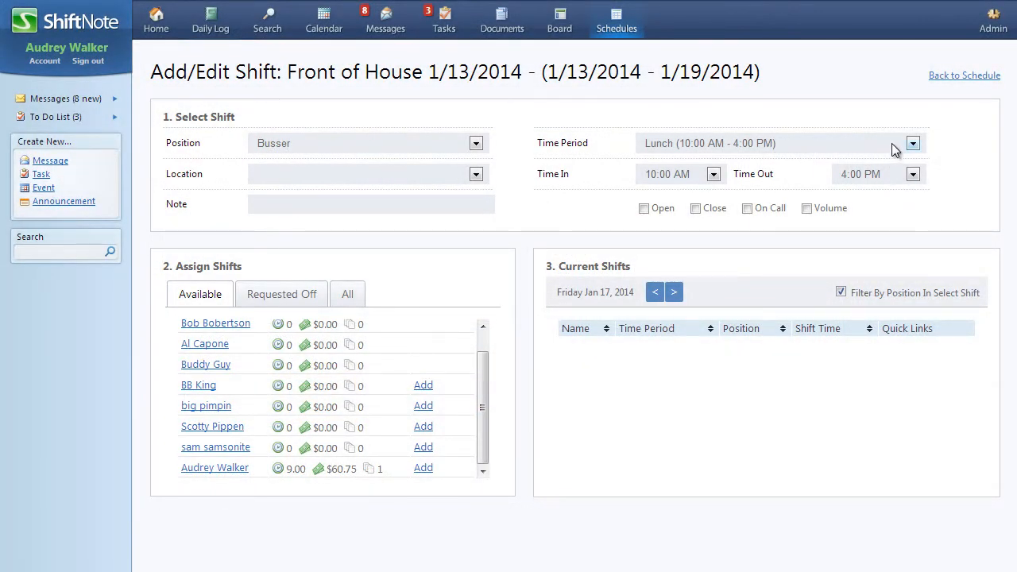
click(912, 143)
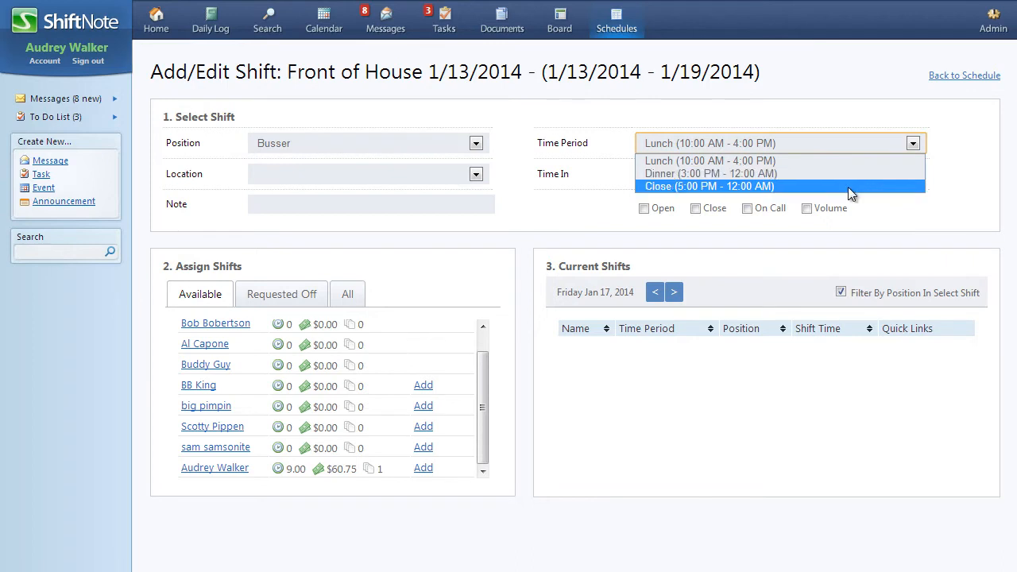
click(710, 161)
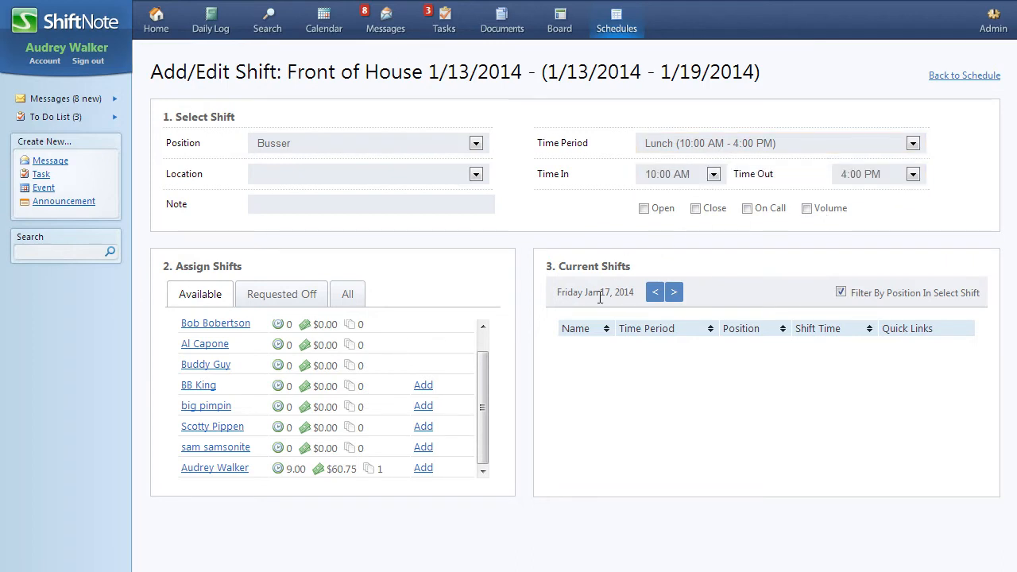
click(423, 467)
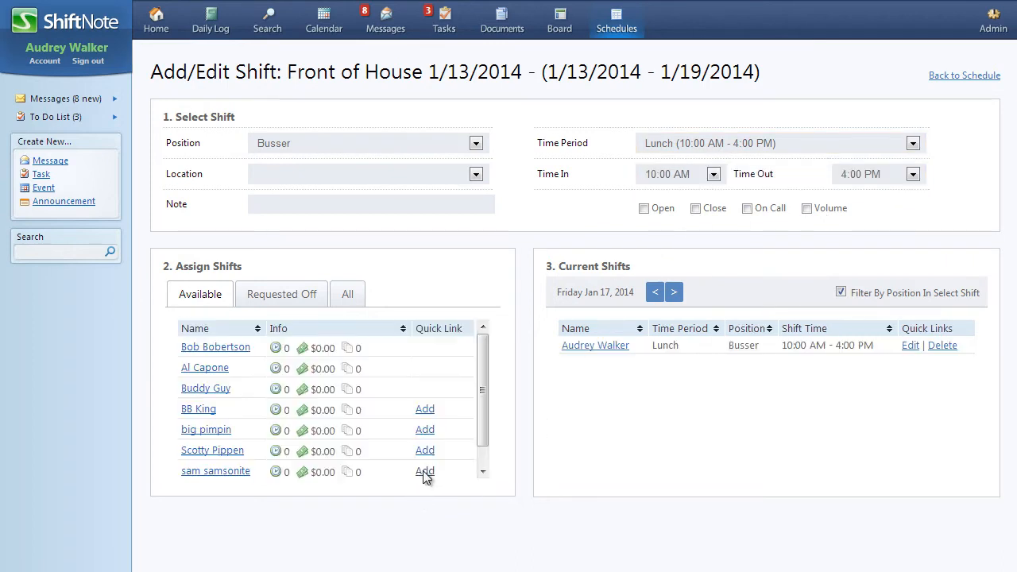
click(913, 143)
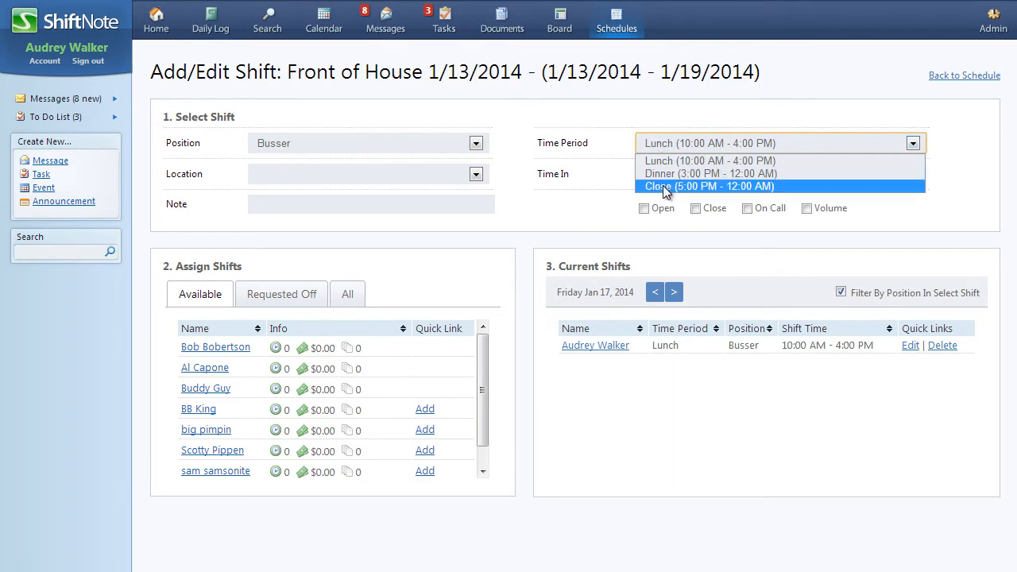
click(707, 186)
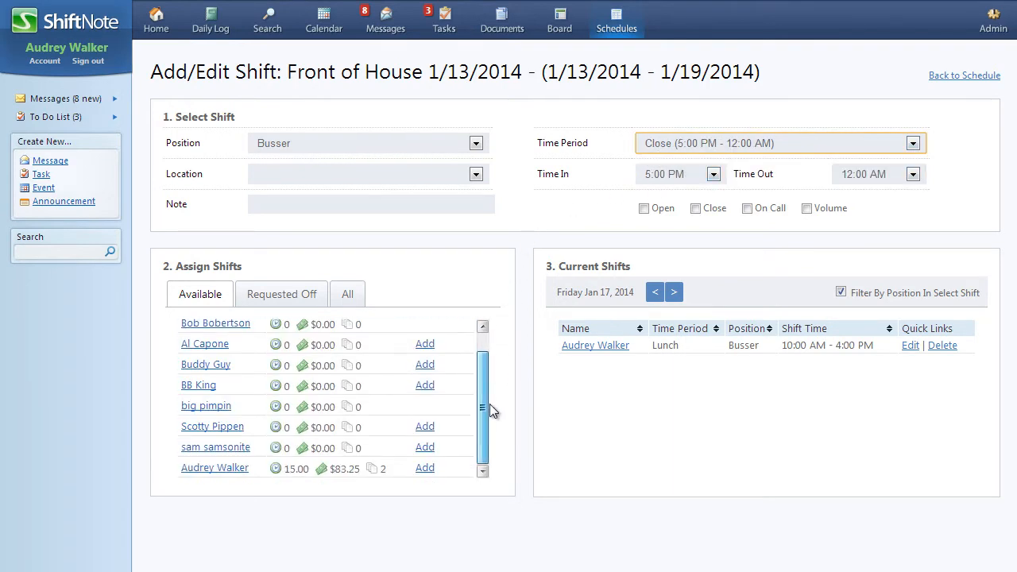
click(424, 467)
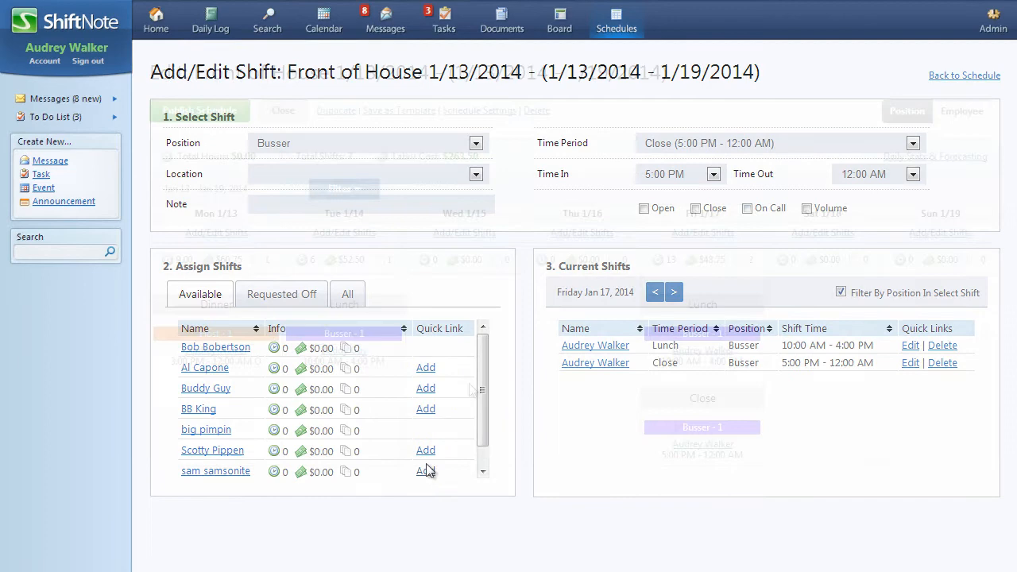
click(283, 109)
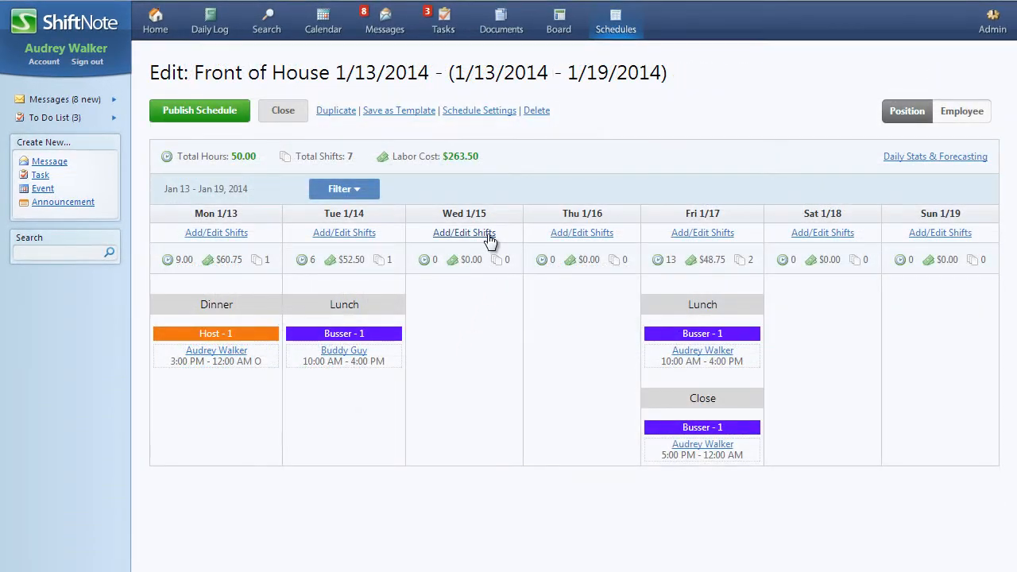
Assign Wednesday 1/15's Busser lunch shift to BB King and return to the weekly schedule.
click(464, 232)
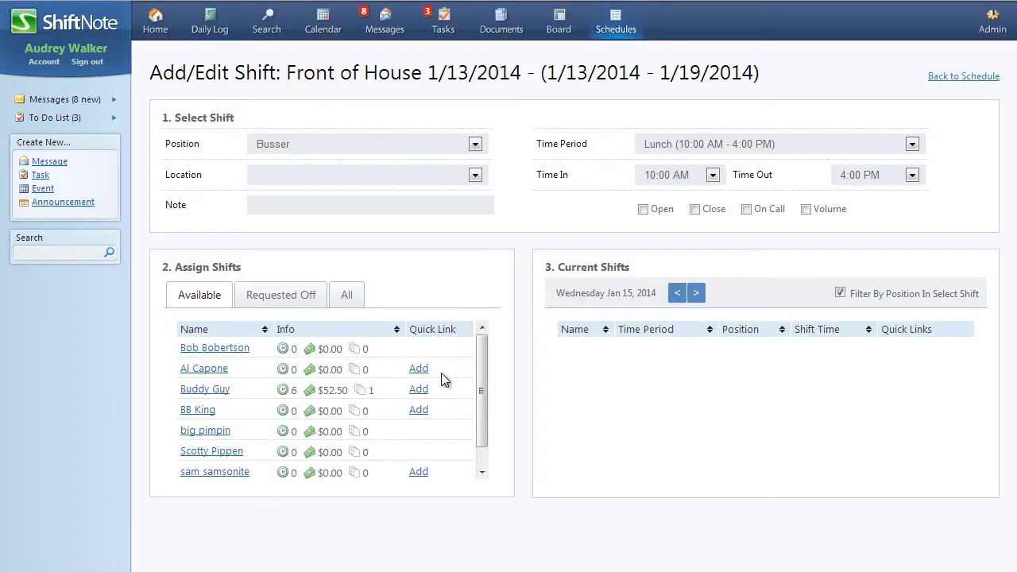
click(419, 409)
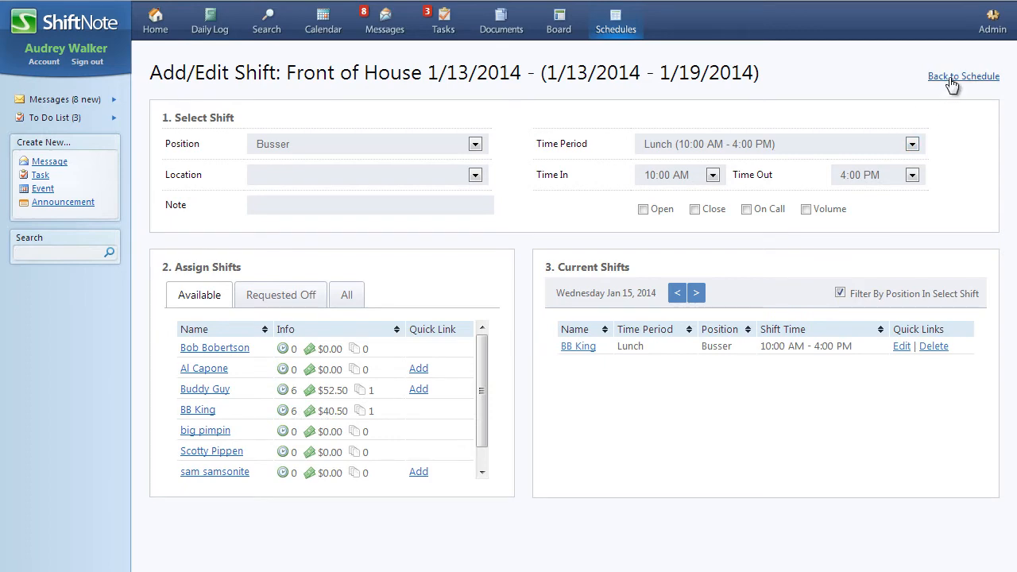
click(964, 76)
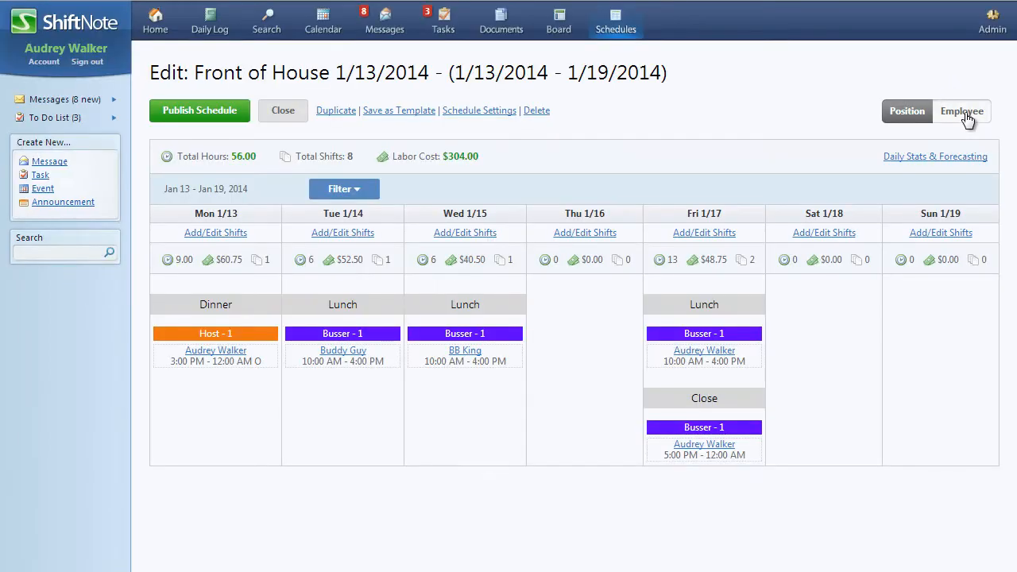
View the schedule by employee and assign Bob Bobertson to Thursday 1/30's unfilled Host dinner shift.
click(962, 111)
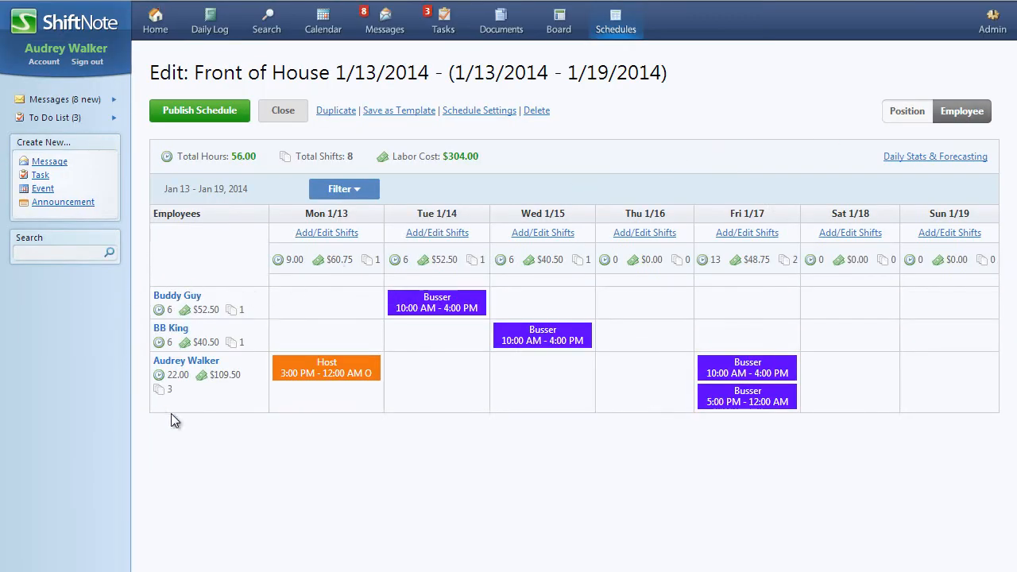
mouse_move(213, 419)
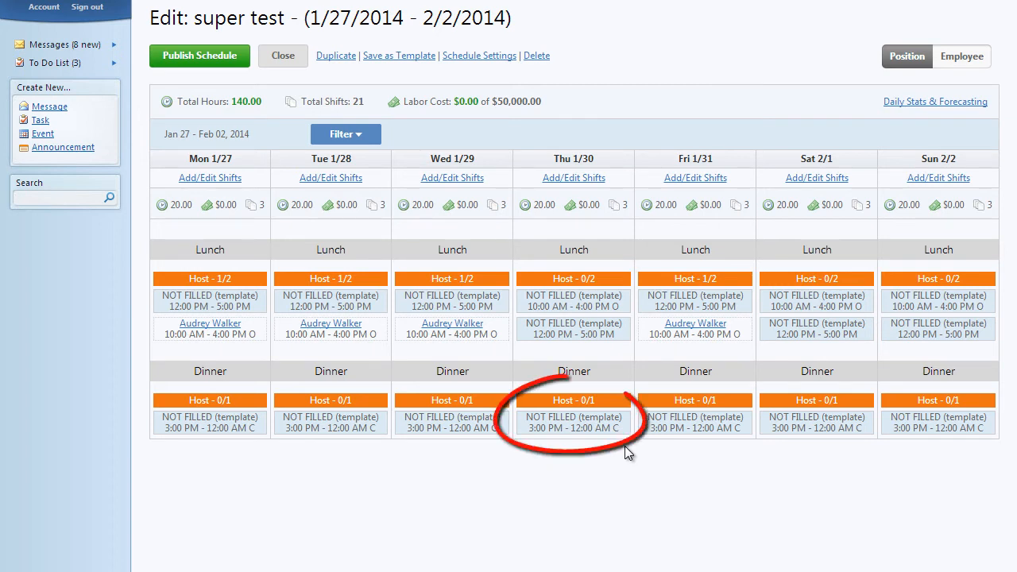
mouse_move(568, 425)
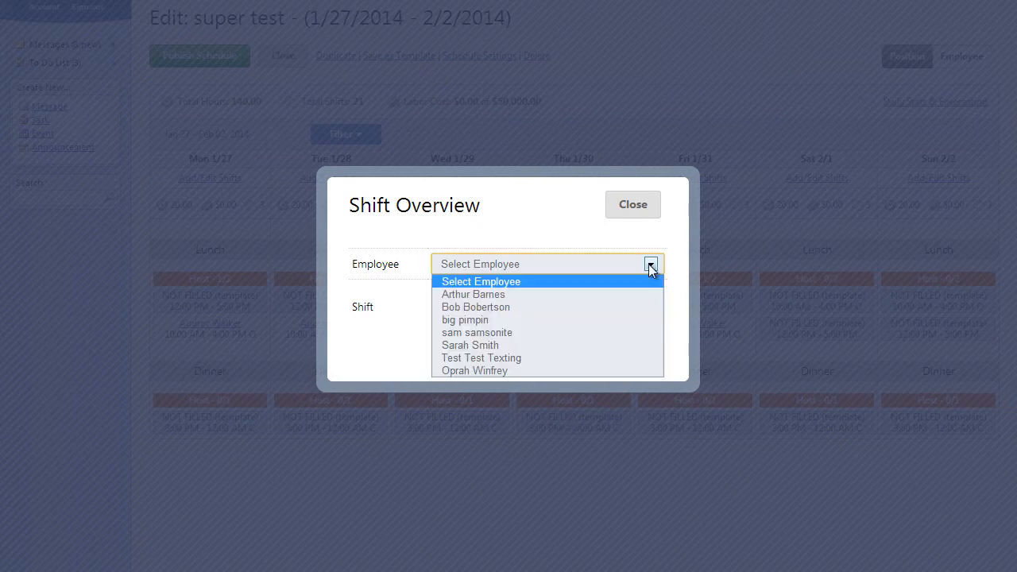
click(475, 308)
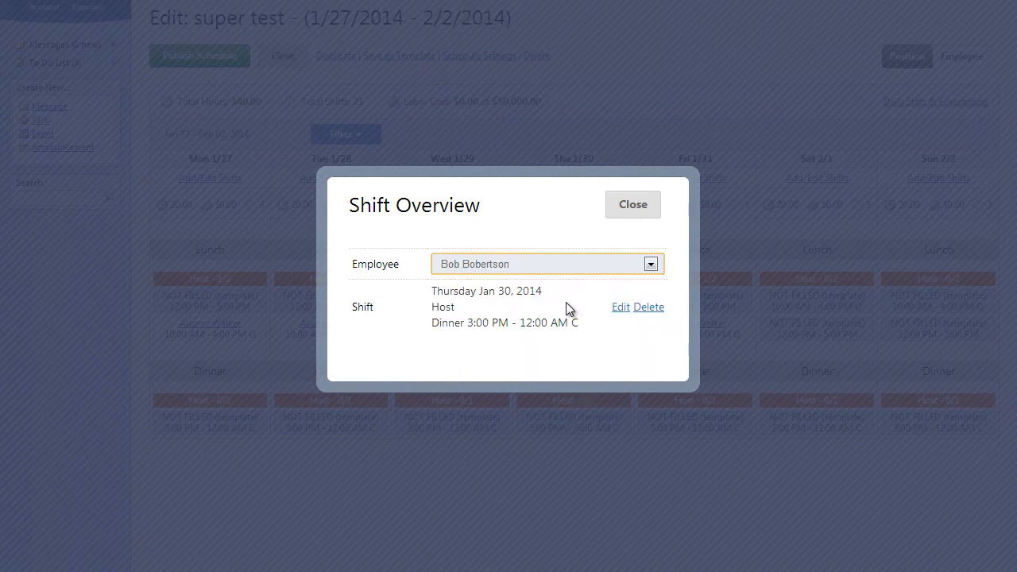